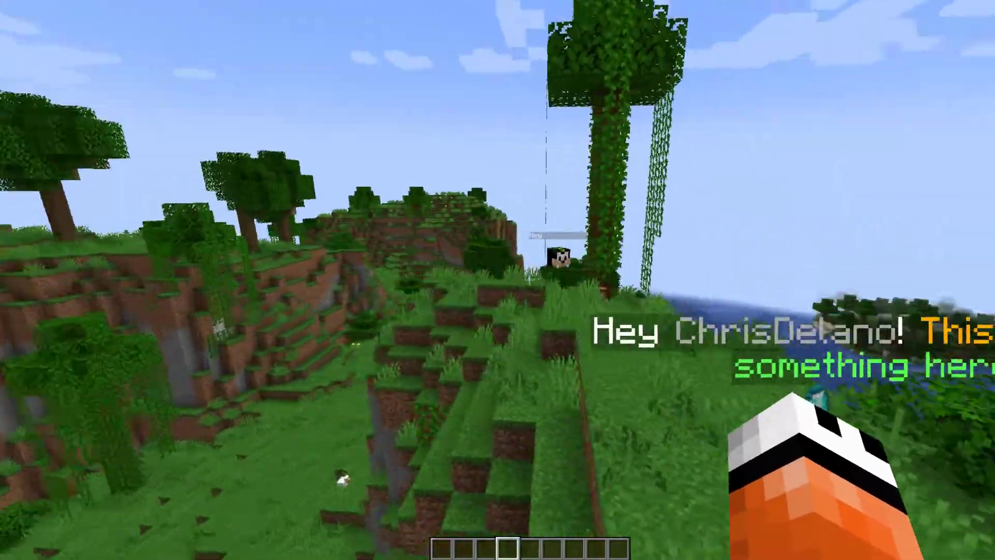
{"action": "mouse_move", "coordinate": [497, 280]}
{"action": "type", "text": "/rh"}
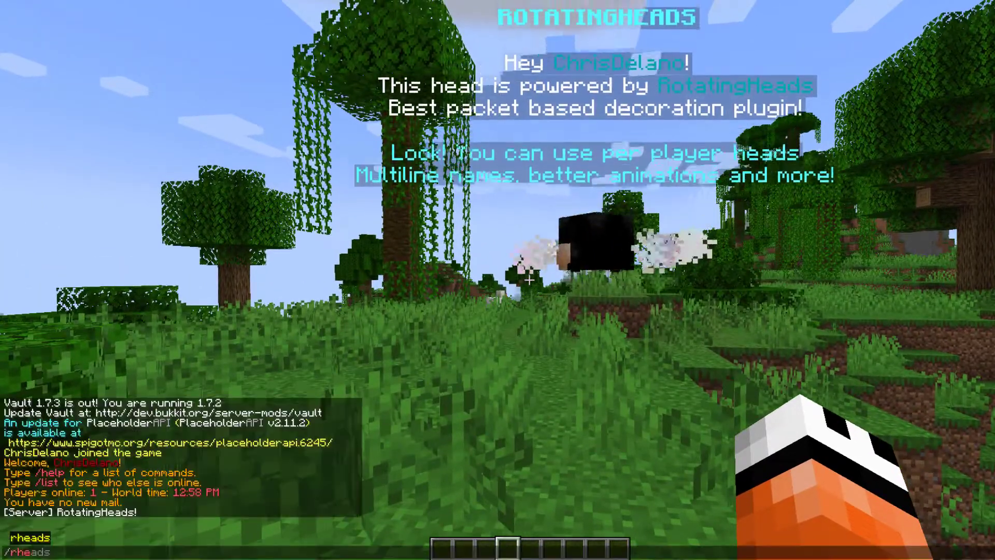
- Show the /rheads help list, then move the head 'test' to the player's position
{"action": "key", "text": "Return"}
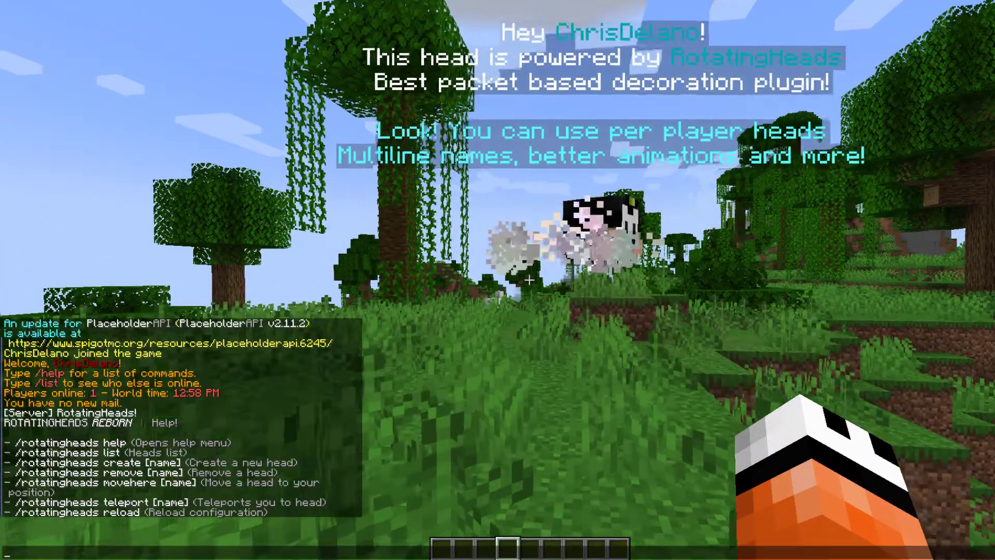
{"action": "type", "text": "/rheads"}
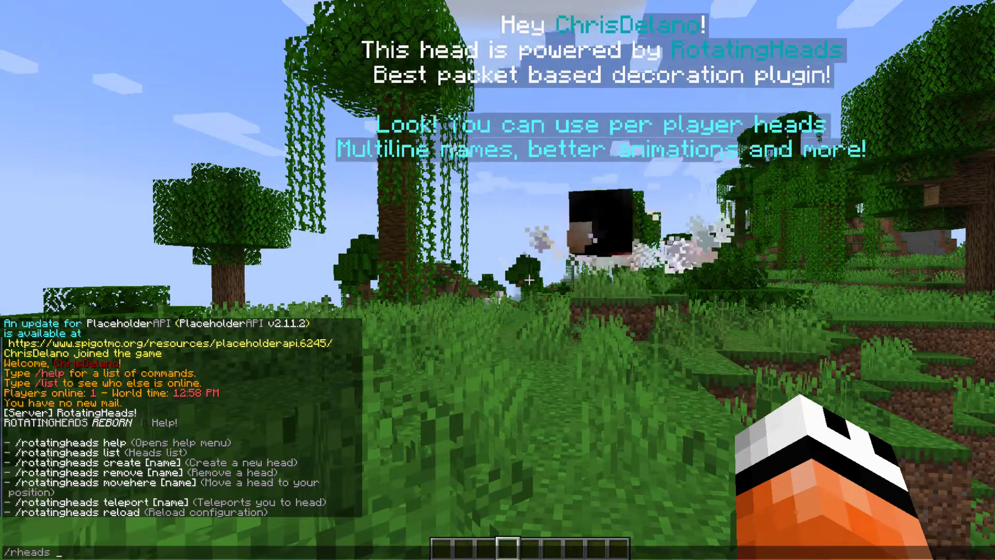
{"action": "type", "text": "movehere 3"}
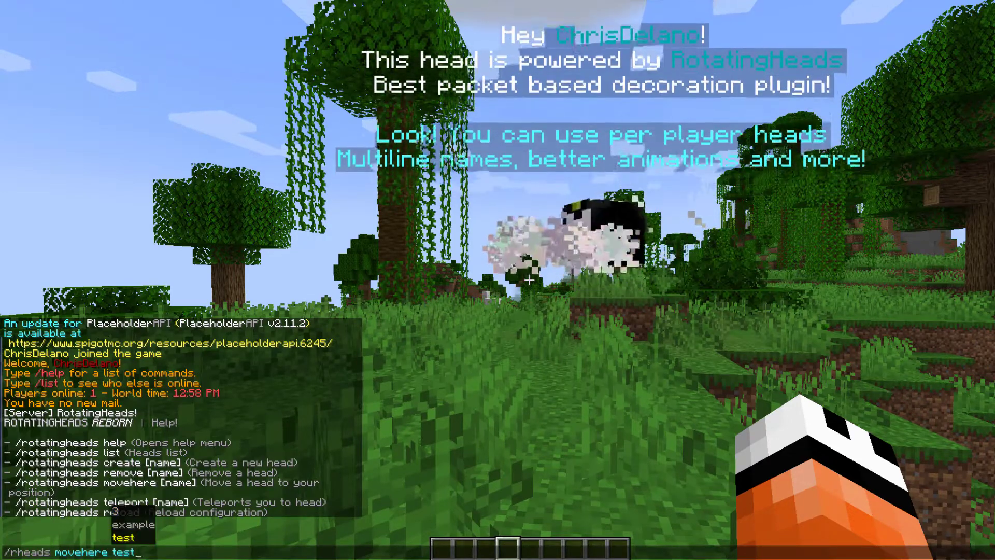
{"action": "key", "text": "Return"}
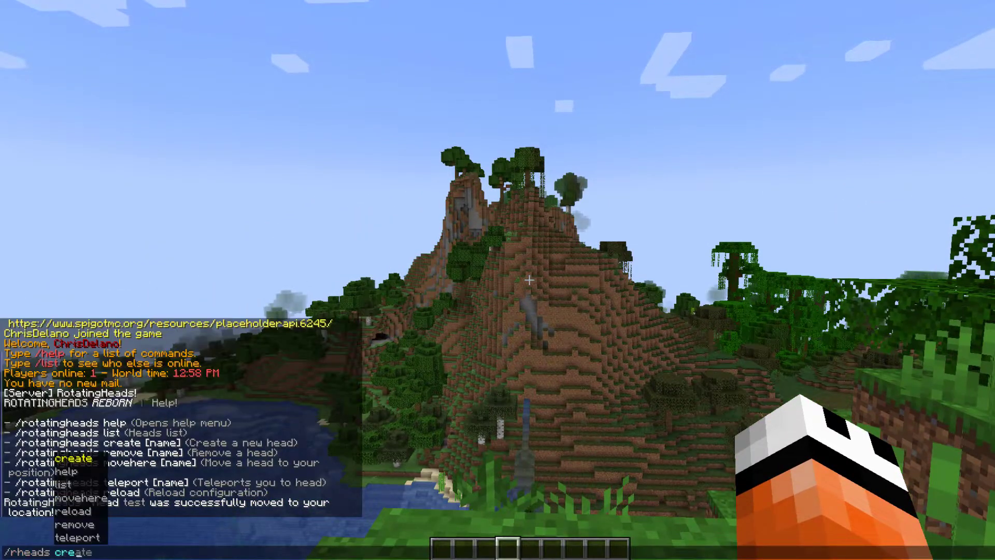
- Spawn a new rotating head named 'sm' with /rheads create sm
{"action": "type", "text": "sm"}
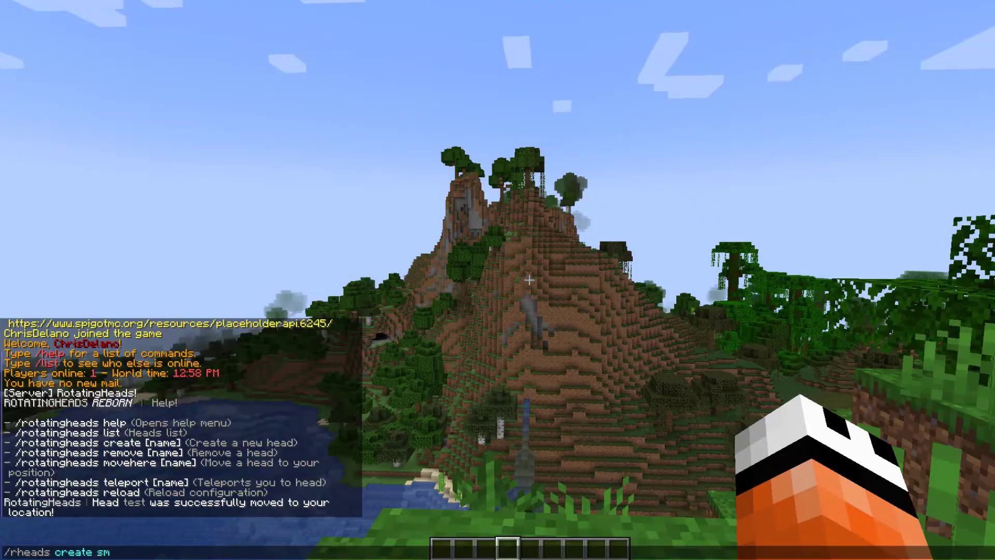
{"action": "key", "text": "Return"}
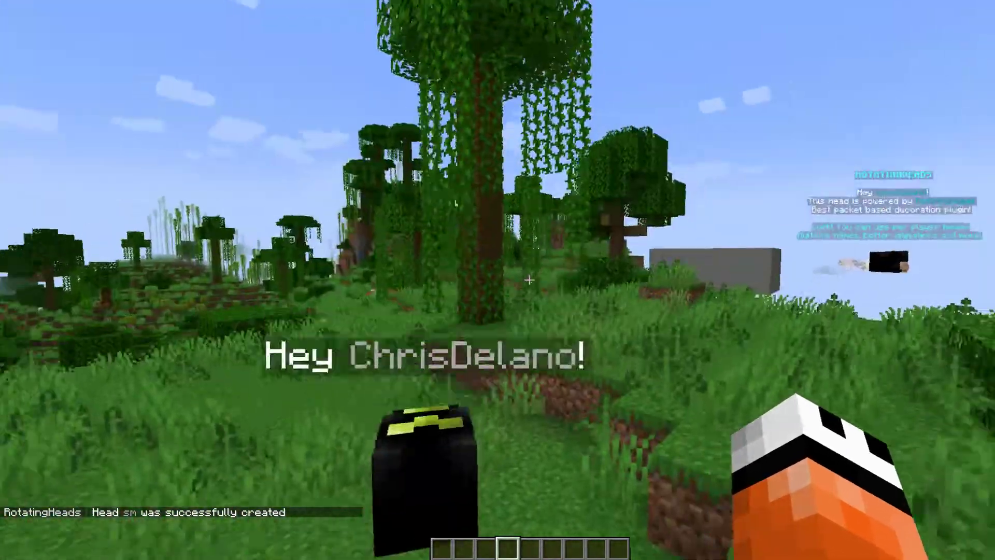
{"action": "mouse_move", "coordinate": [497, 280]}
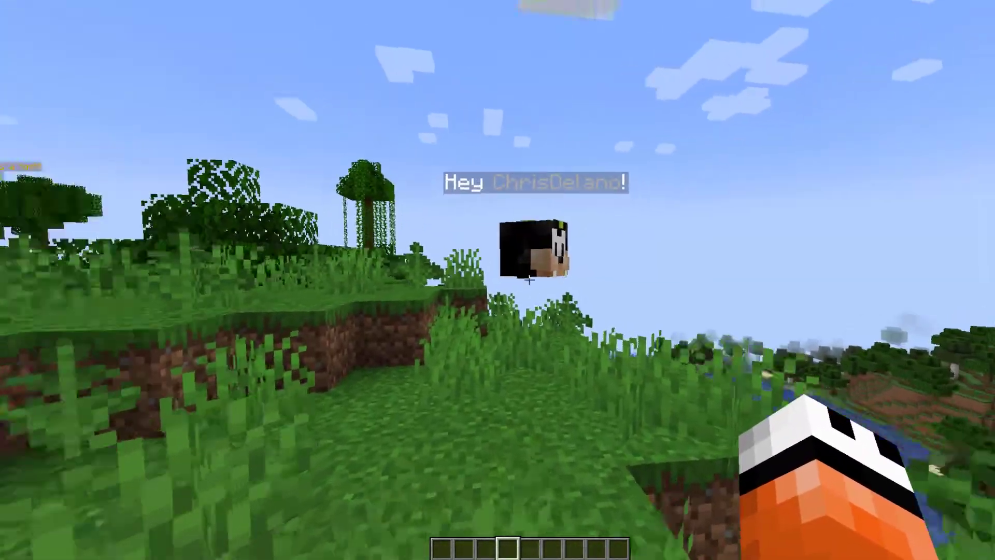
{"action": "key", "text": "alt+tab"}
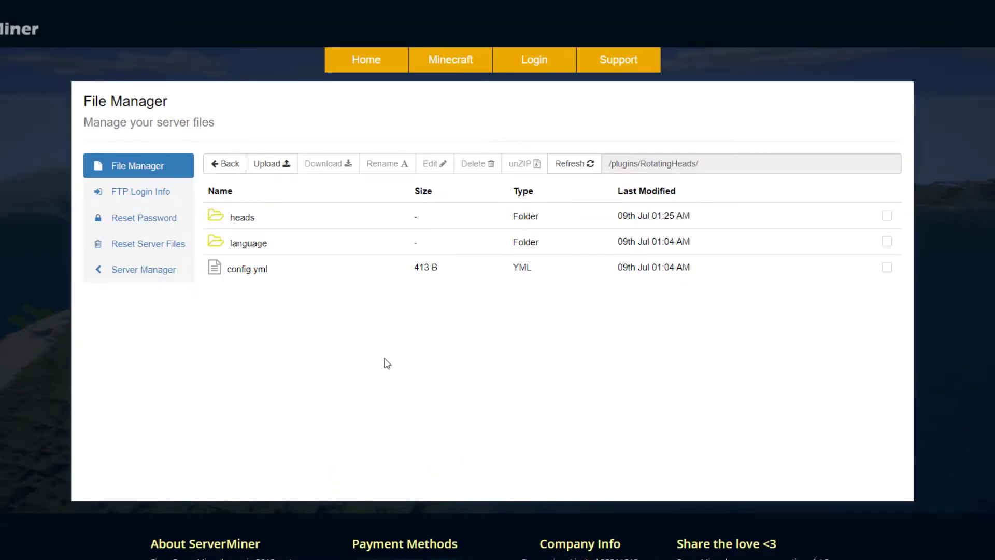
{"action": "mouse_move", "coordinate": [267, 273]}
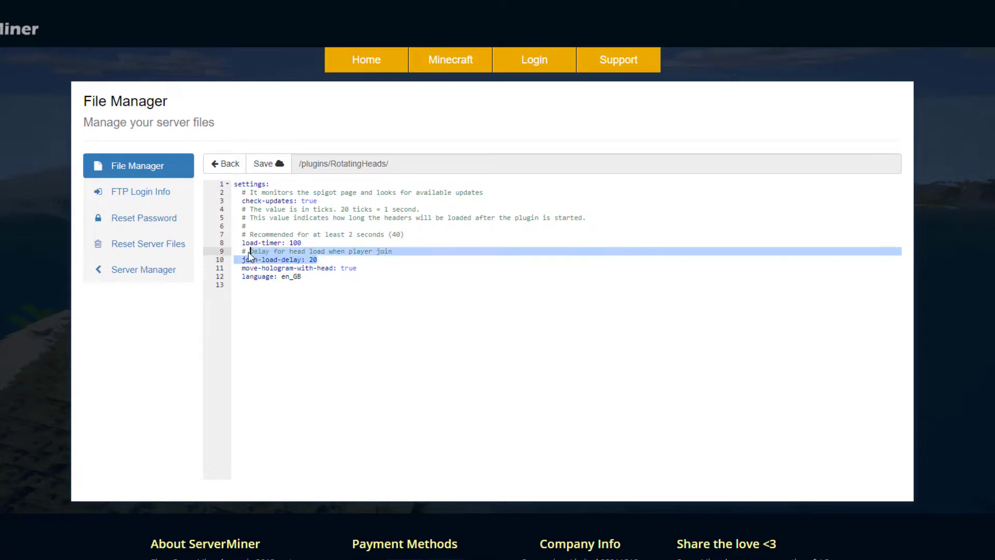
- Review the load delay and language settings in RotatingHeads config.yml
{"action": "left_click", "coordinate": [273, 276]}
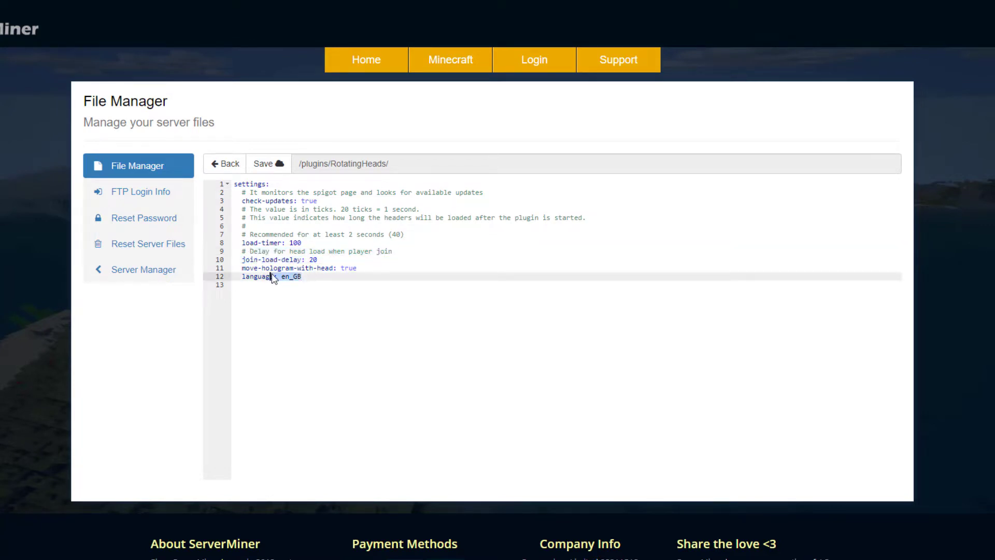
{"action": "left_click", "coordinate": [225, 164]}
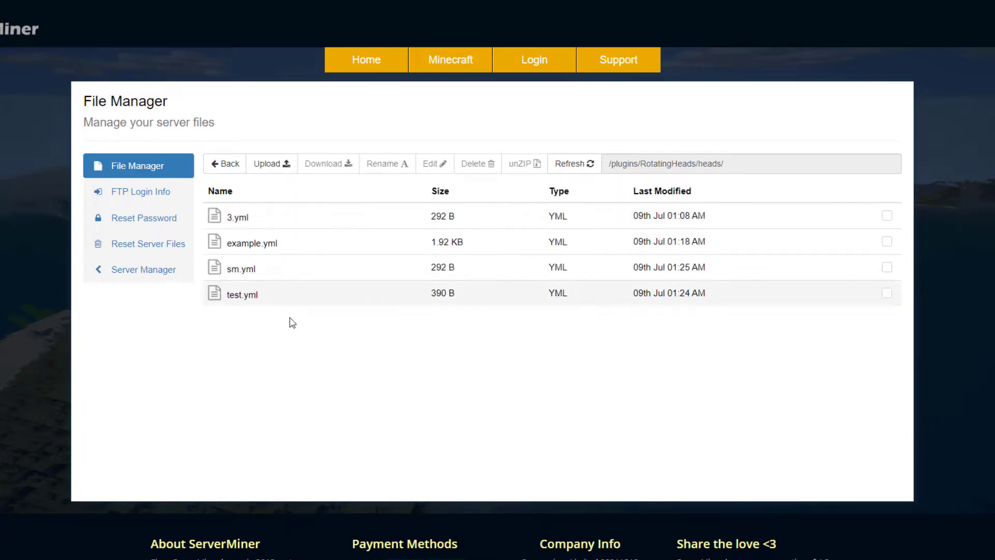
{"action": "mouse_move", "coordinate": [257, 298]}
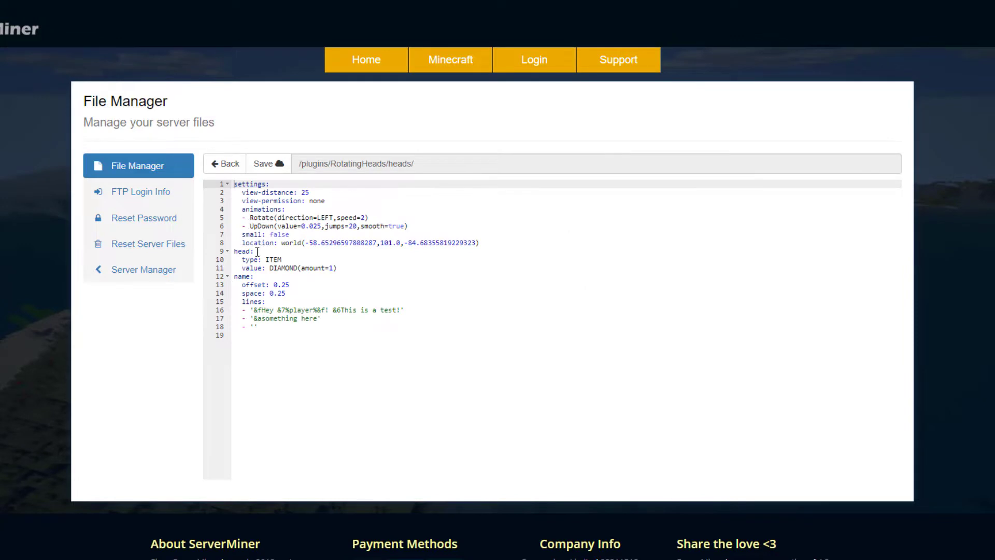
- Inspect test.yml's head item type, value and individual name lines
{"action": "left_click", "coordinate": [289, 234]}
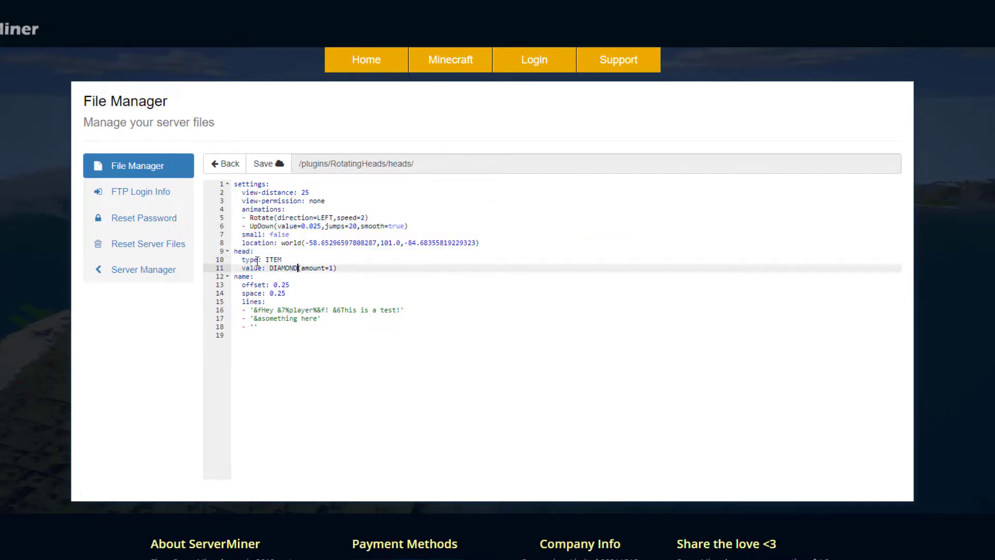
{"action": "left_click", "coordinate": [257, 277]}
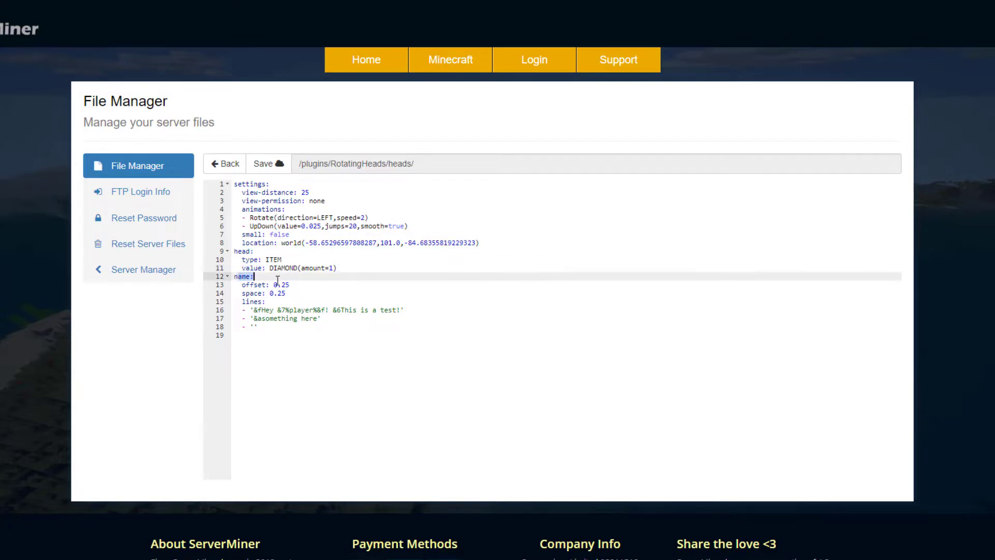
{"action": "left_click", "coordinate": [294, 319]}
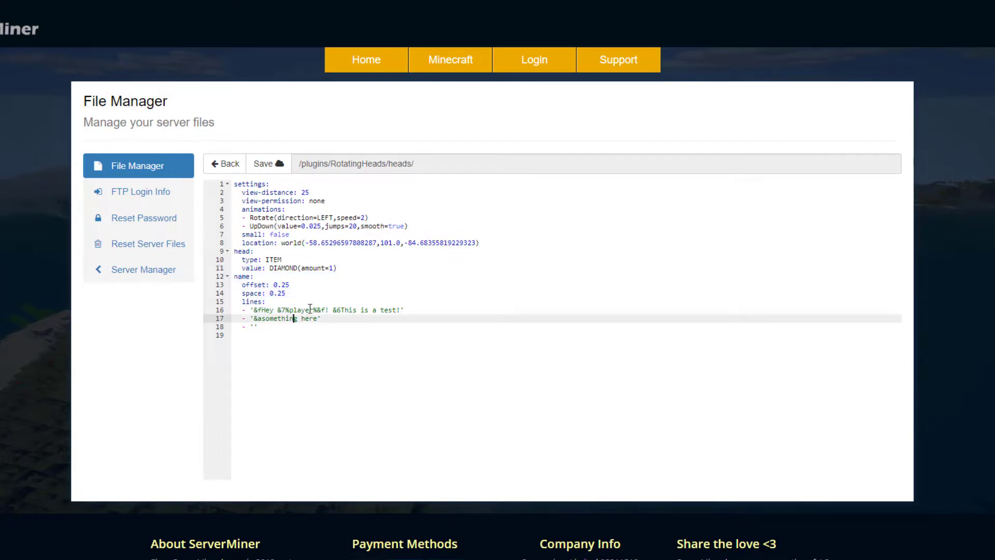
- Copy the particles and actions lines (39–44) from example.yml
{"action": "left_click", "coordinate": [225, 164]}
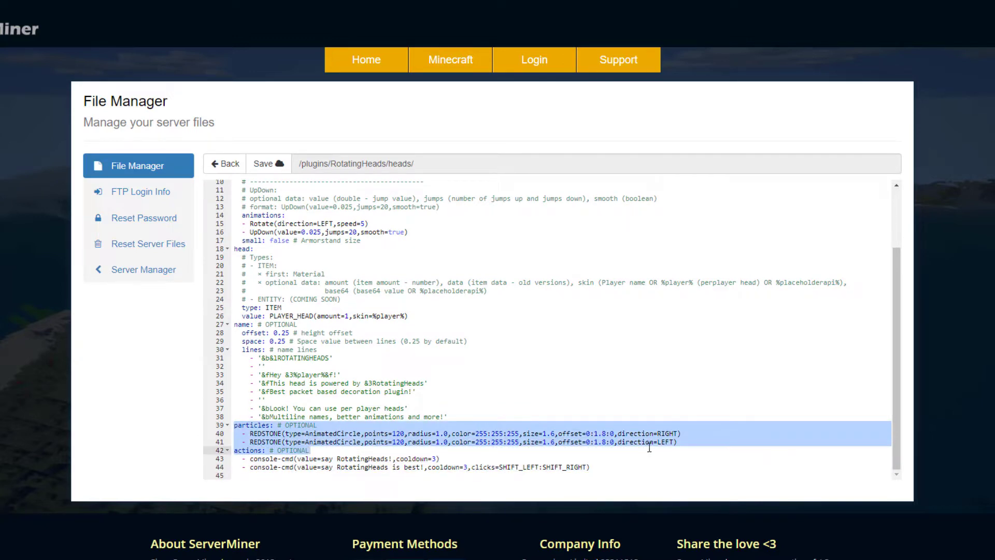
{"action": "left_click", "coordinate": [334, 436]}
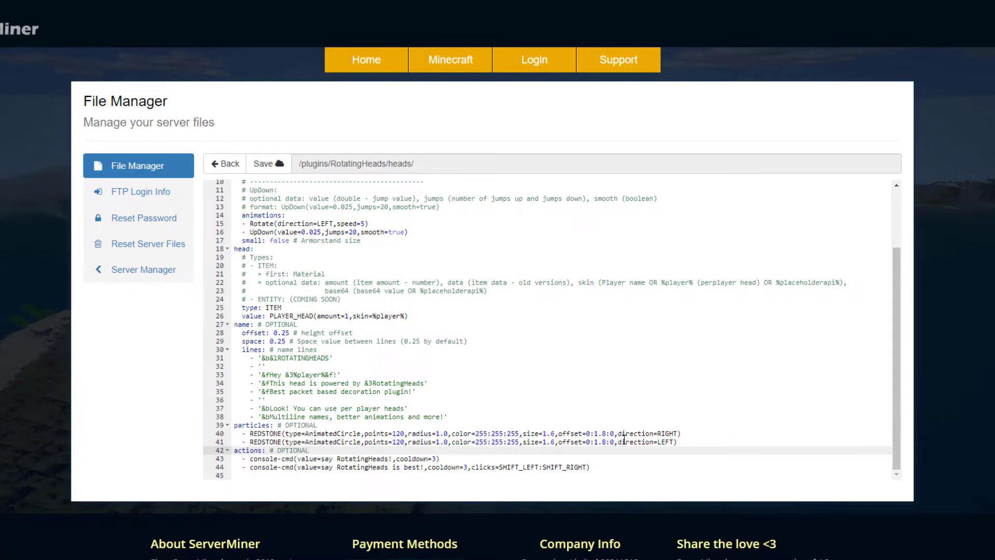
{"action": "mouse_move", "coordinate": [326, 405]}
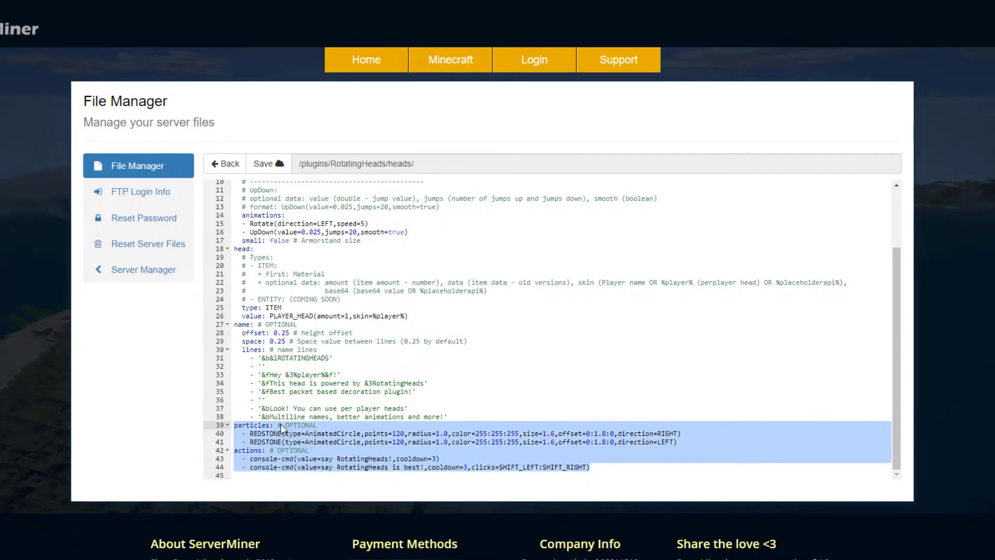
{"action": "left_click", "coordinate": [225, 164]}
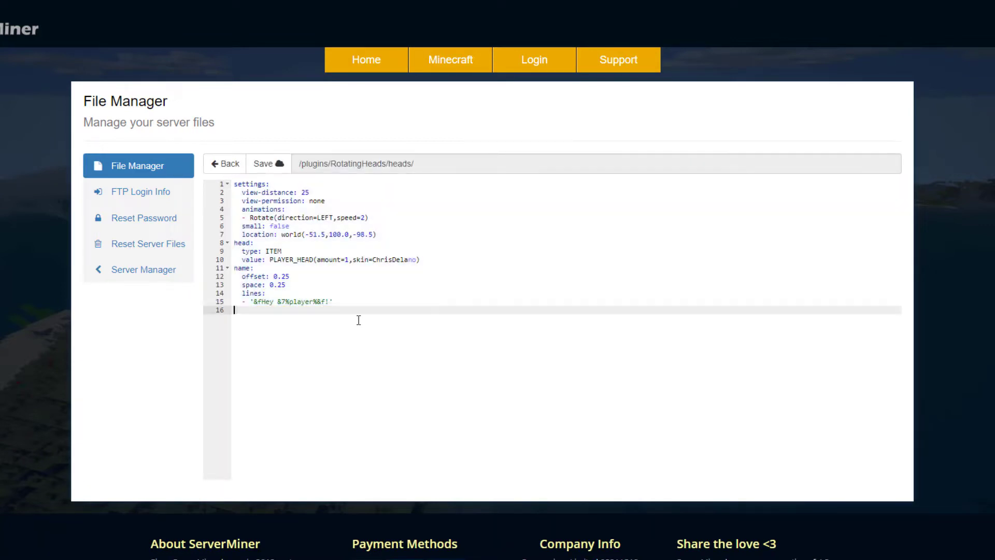
- Paste particles and actions into sm.yml and add two '&6' and '&b' name lines
{"action": "type", "text": "particles: # OPTIONAL"}
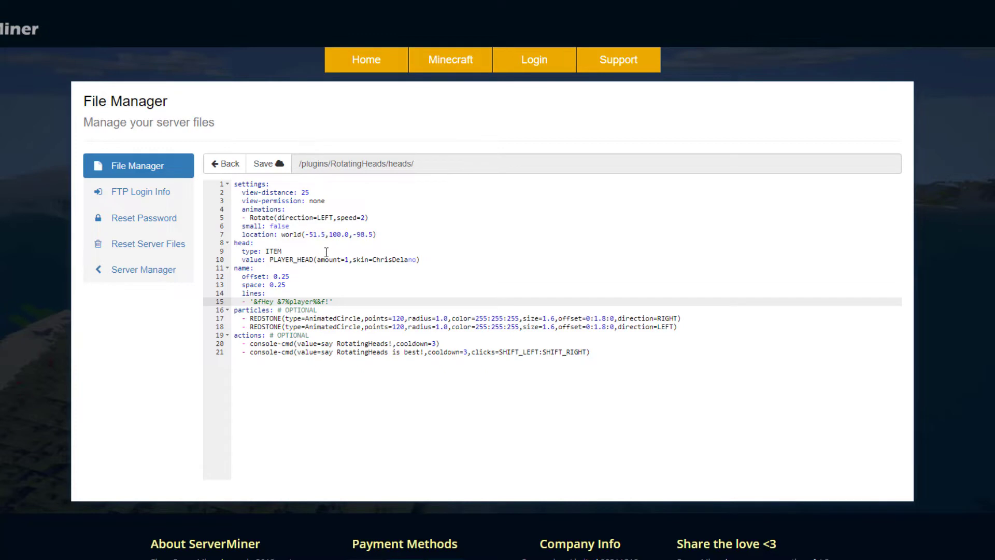
{"action": "key", "text": "enter"}
{"action": "type", "text": "- "}
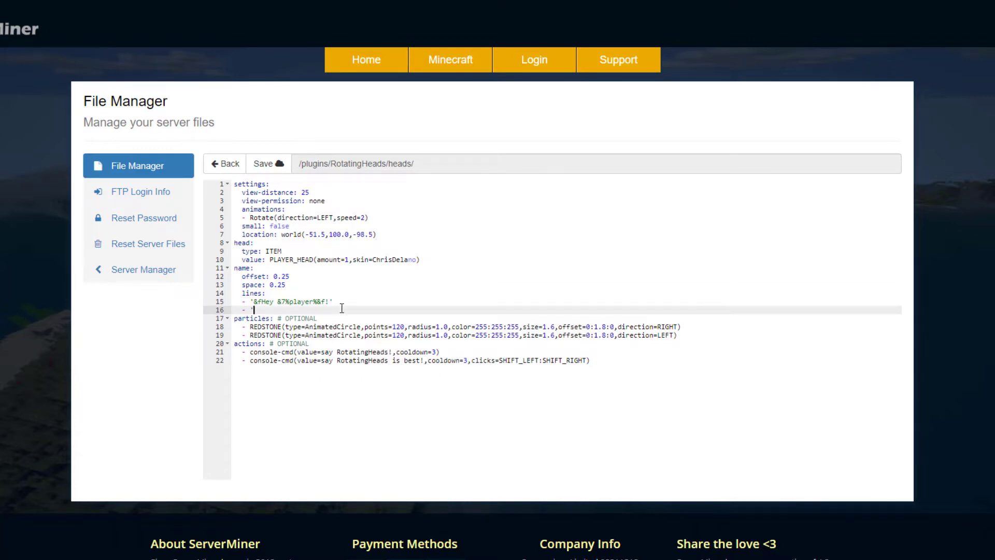
{"action": "type", "text": "'&baaaaaaaaaaaaaaaa"}
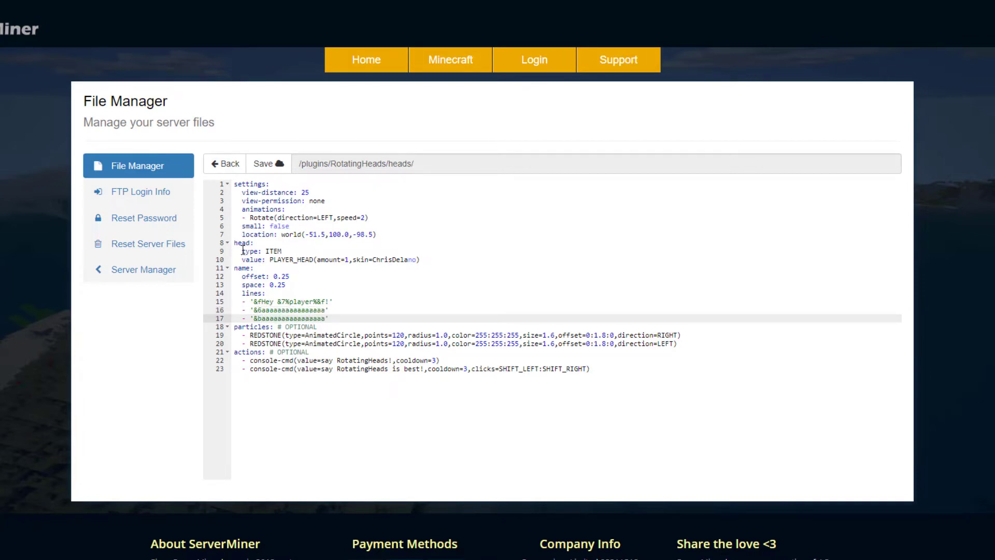
{"action": "left_click", "coordinate": [310, 259]}
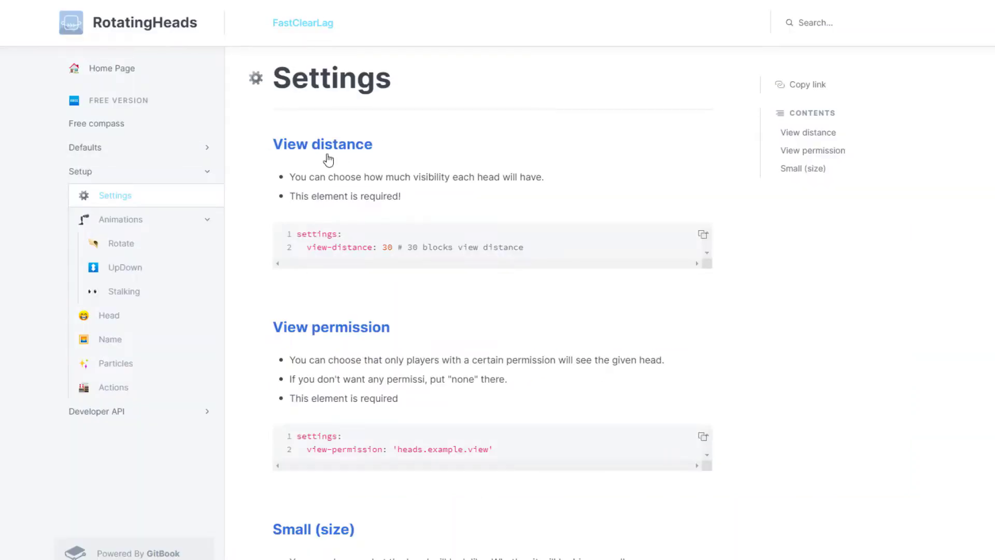
{"action": "mouse_move", "coordinate": [311, 274]}
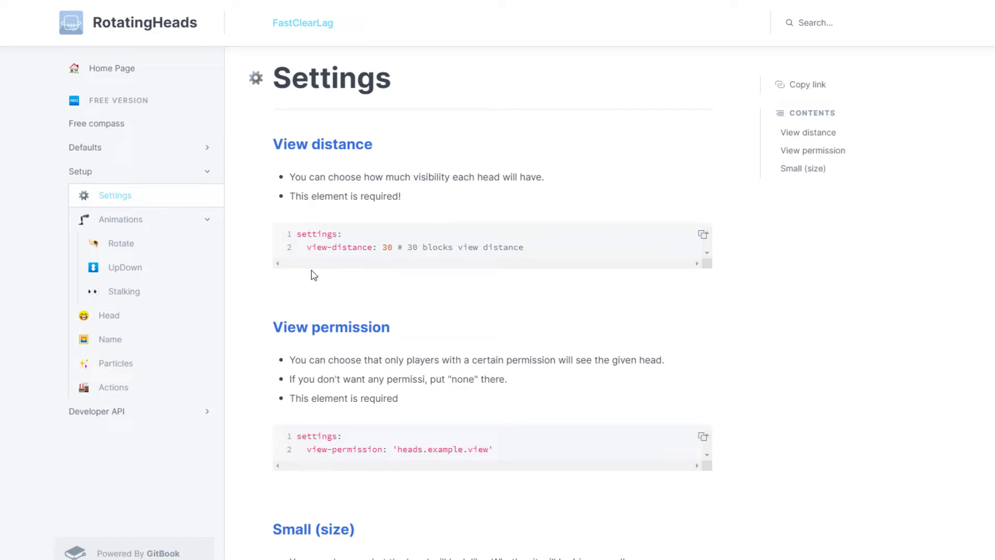
- Check the Head page, enter REDSTONE, then browse the Animations, Stalking and UpDown pages
{"action": "left_click", "coordinate": [108, 315]}
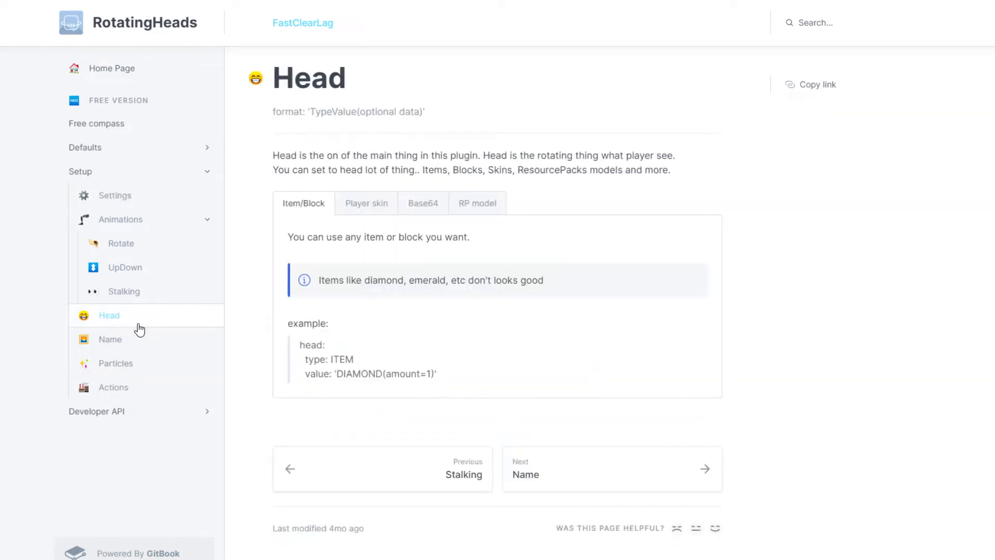
{"action": "mouse_move", "coordinate": [298, 350]}
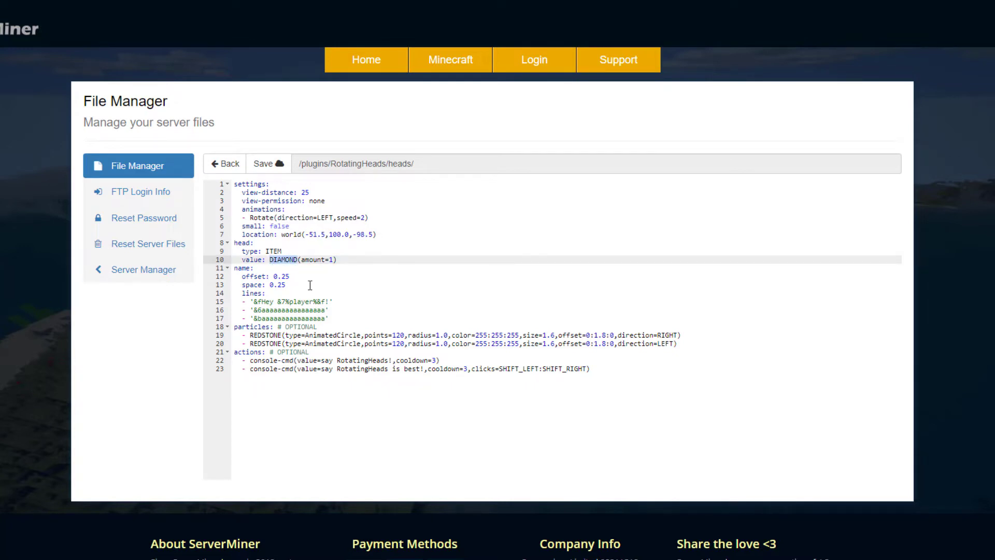
{"action": "type", "text": "REDSTONE"}
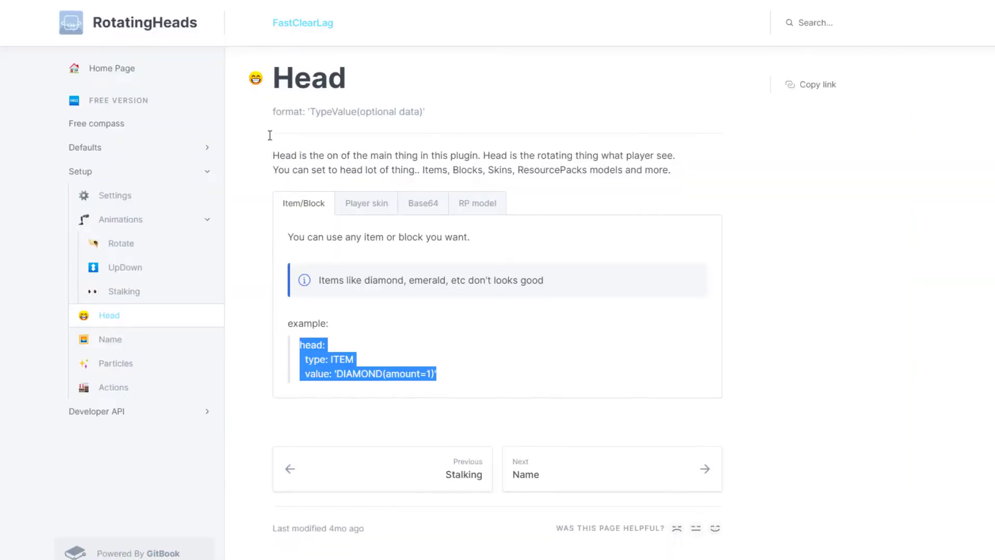
{"action": "left_click", "coordinate": [121, 219]}
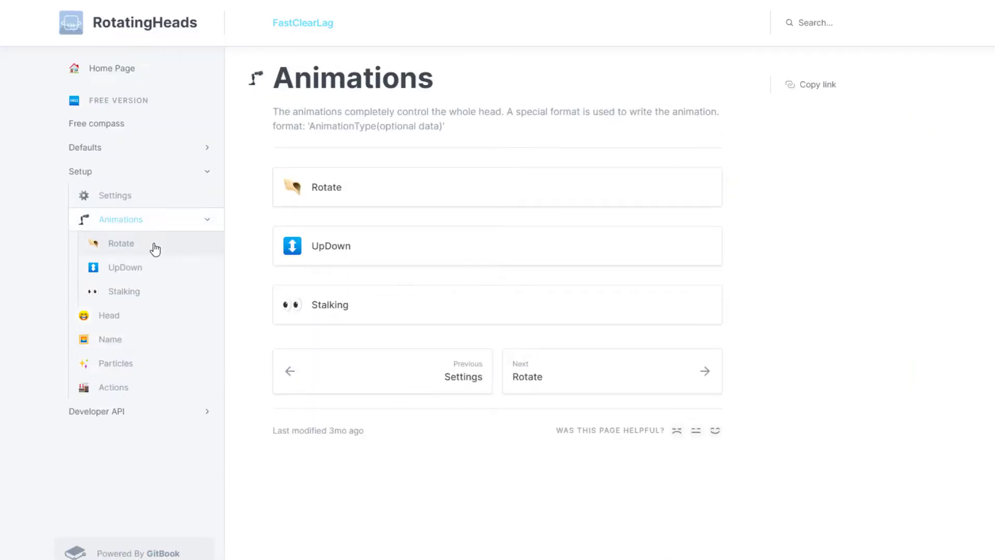
{"action": "left_click", "coordinate": [124, 291]}
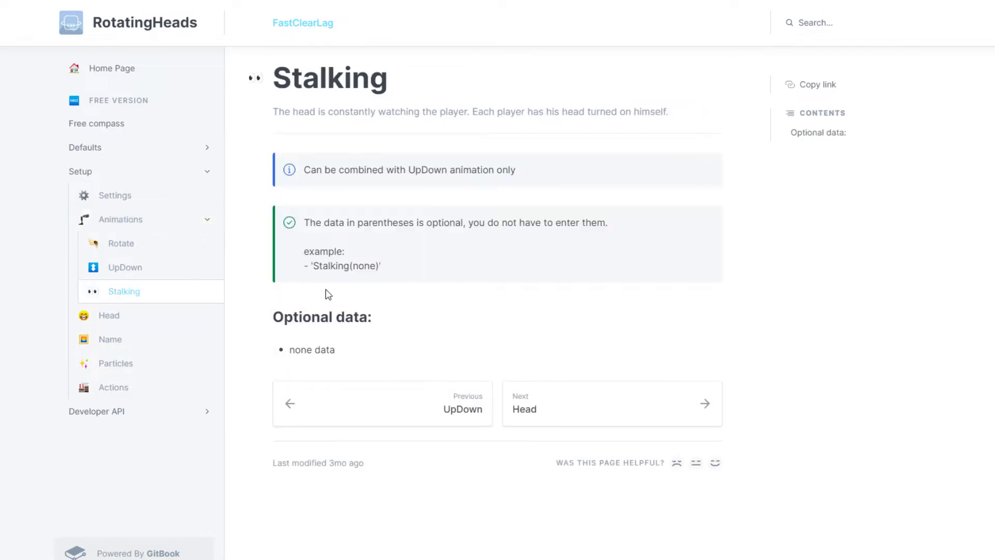
{"action": "left_click", "coordinate": [124, 267]}
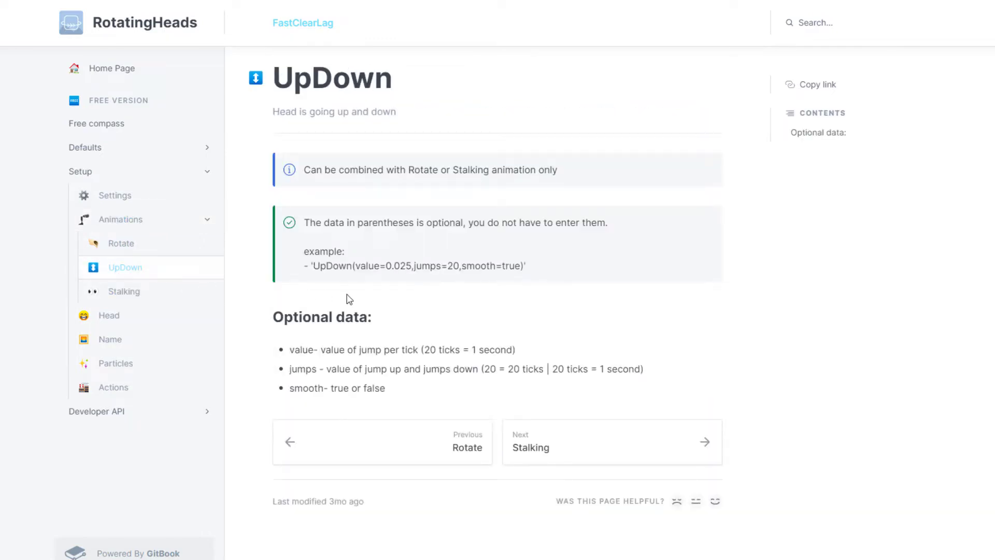
{"action": "mouse_move", "coordinate": [143, 244]}
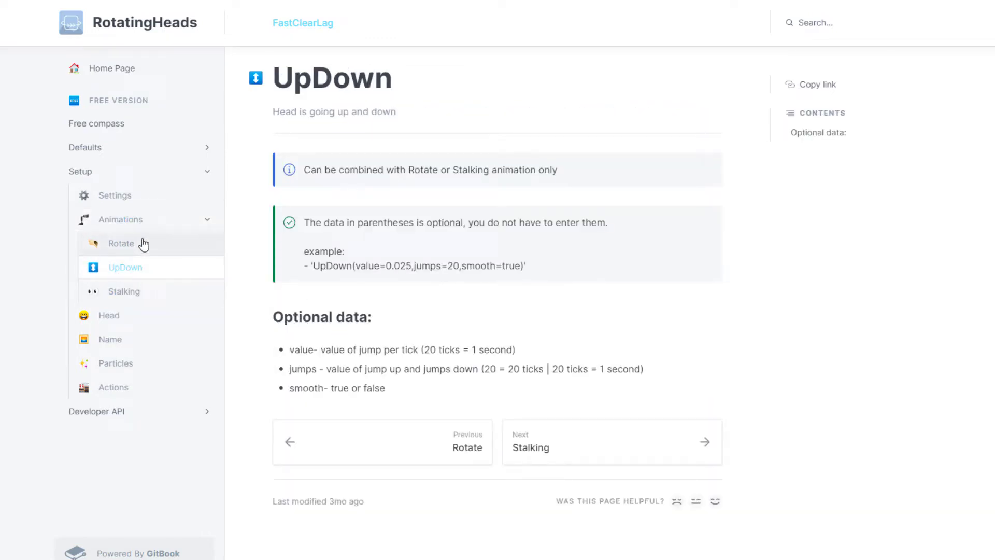
{"action": "left_click", "coordinate": [121, 243]}
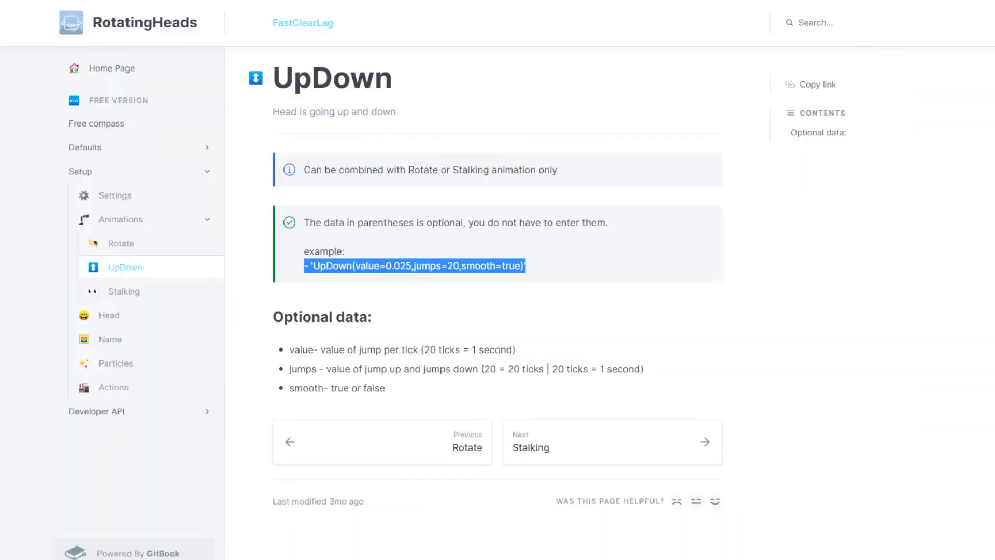
- View the wiki's Actions and Particles pages, including the Animated Circle particle example
{"action": "left_click", "coordinate": [113, 387]}
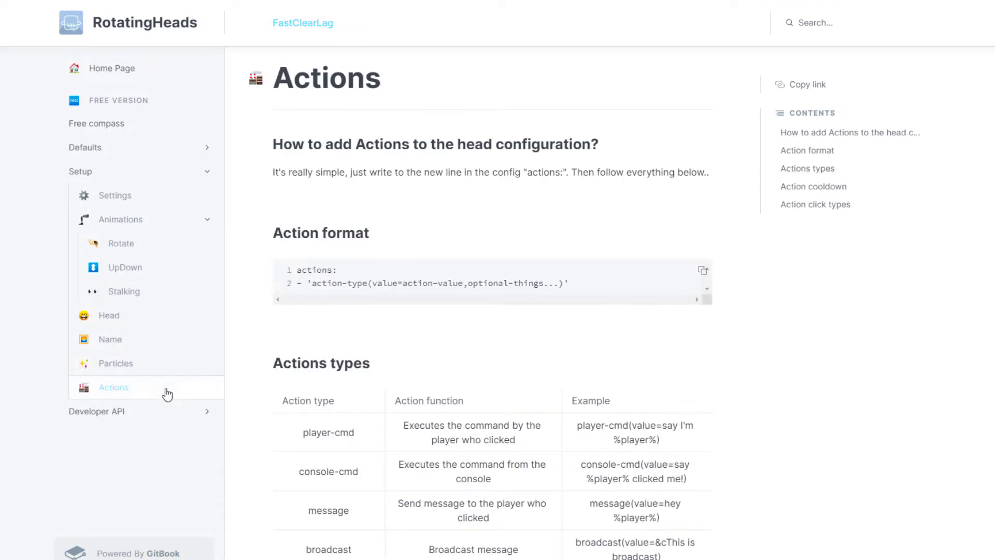
{"action": "left_click", "coordinate": [116, 363]}
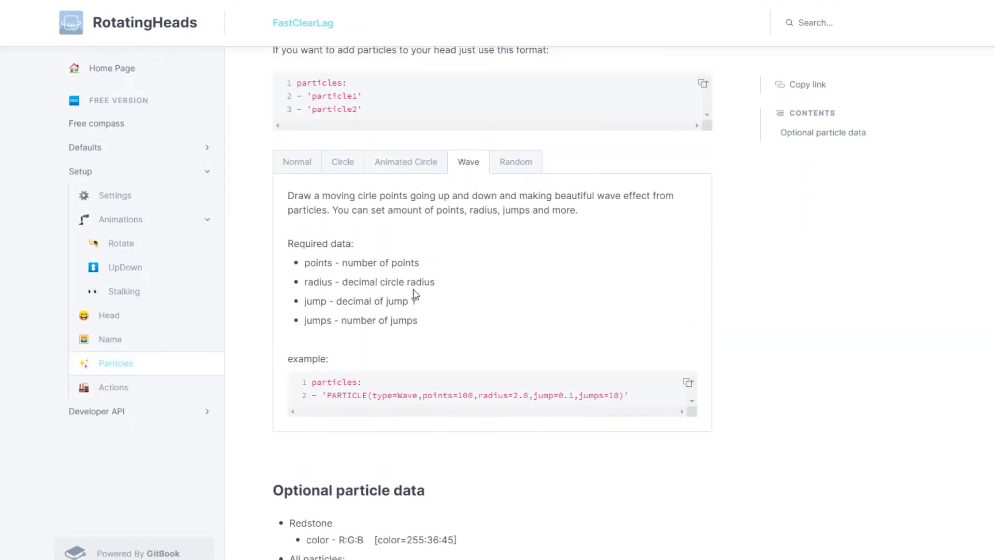
{"action": "mouse_move", "coordinate": [413, 300]}
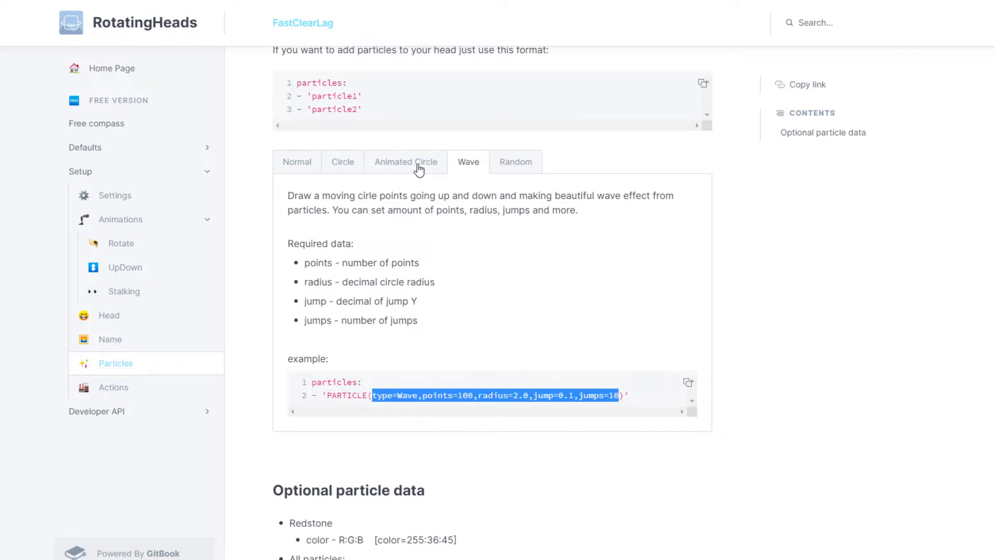
{"action": "left_click", "coordinate": [405, 162]}
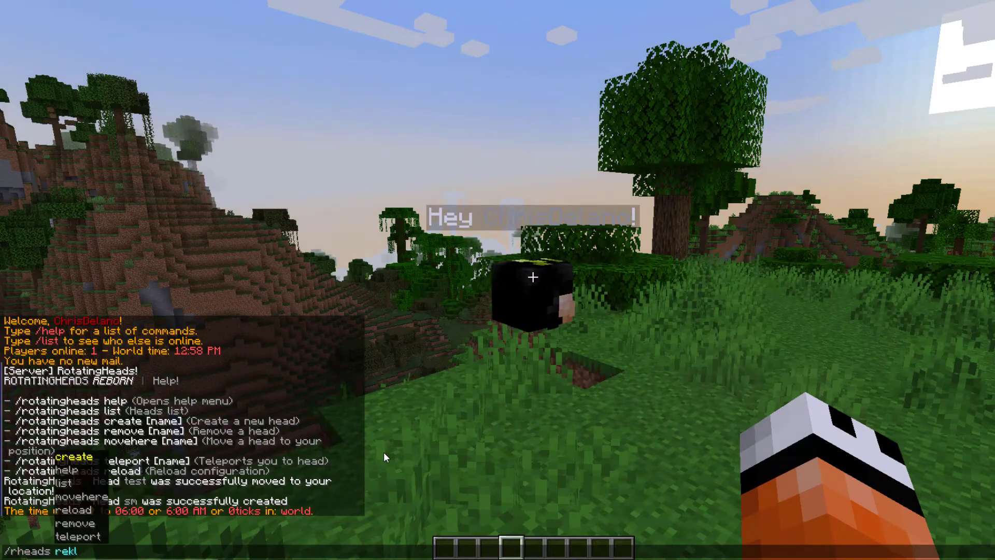
- Run /rheads reload so sm shows its redstone item, name lines and particles
{"action": "key", "text": "Return"}
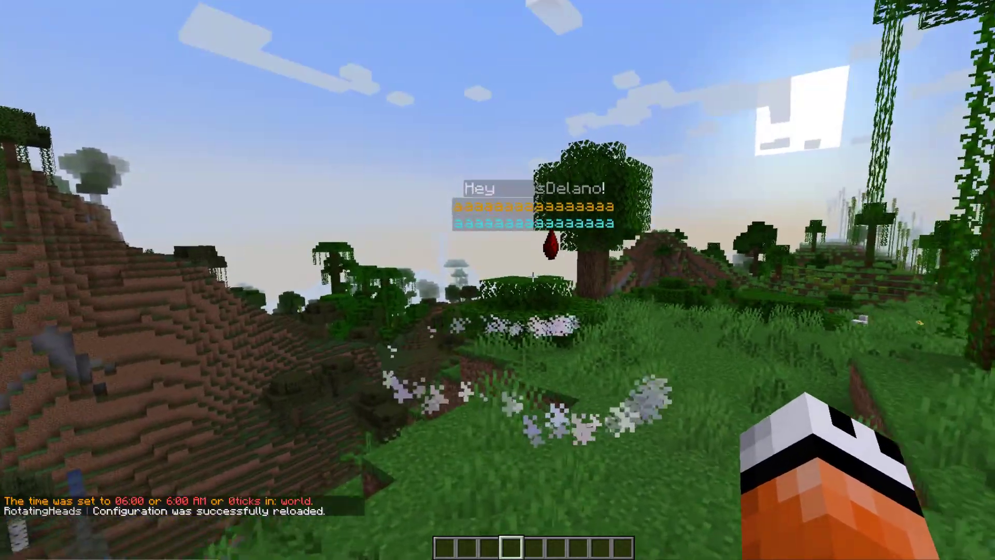
{"action": "mouse_move", "coordinate": [497, 273]}
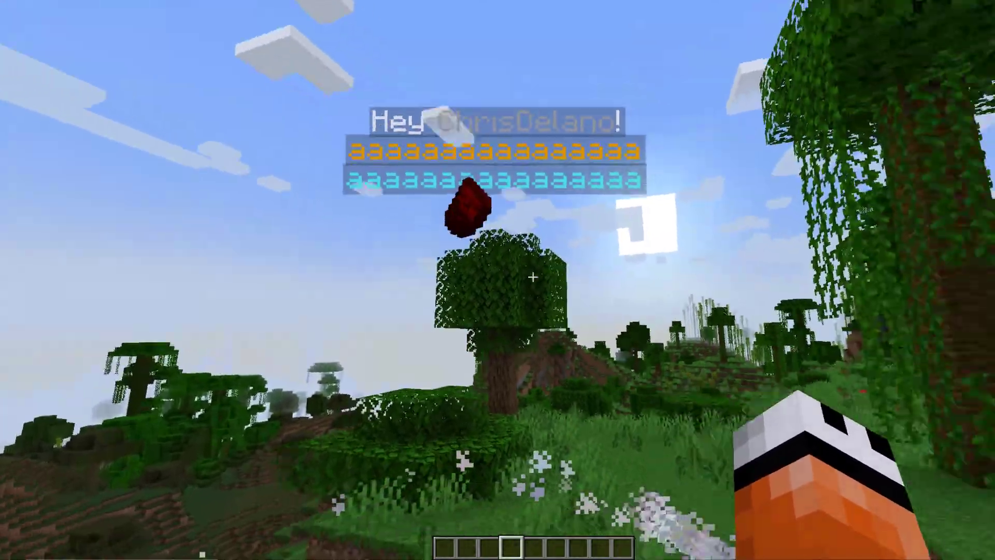
{"action": "mouse_move", "coordinate": [498, 280]}
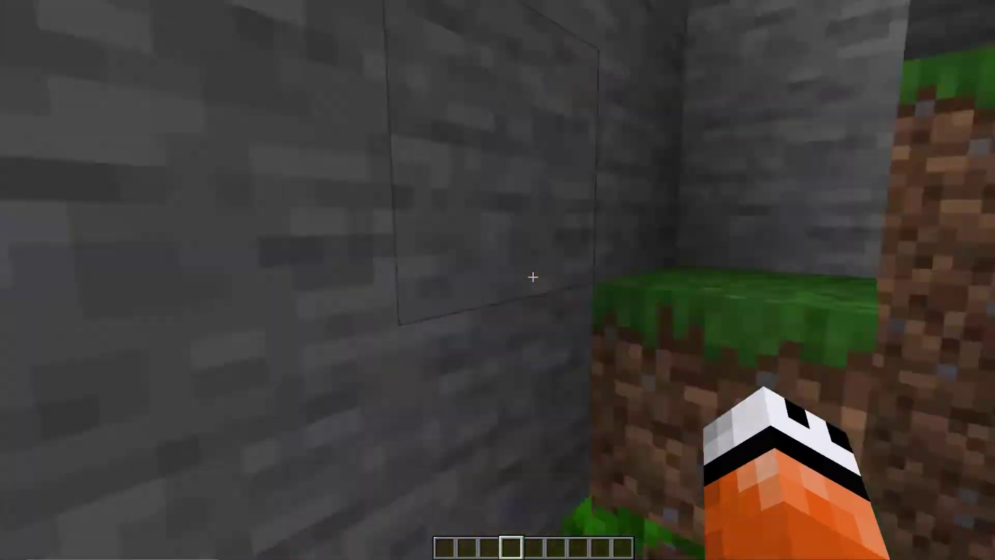
{"action": "mouse_move", "coordinate": [532, 276]}
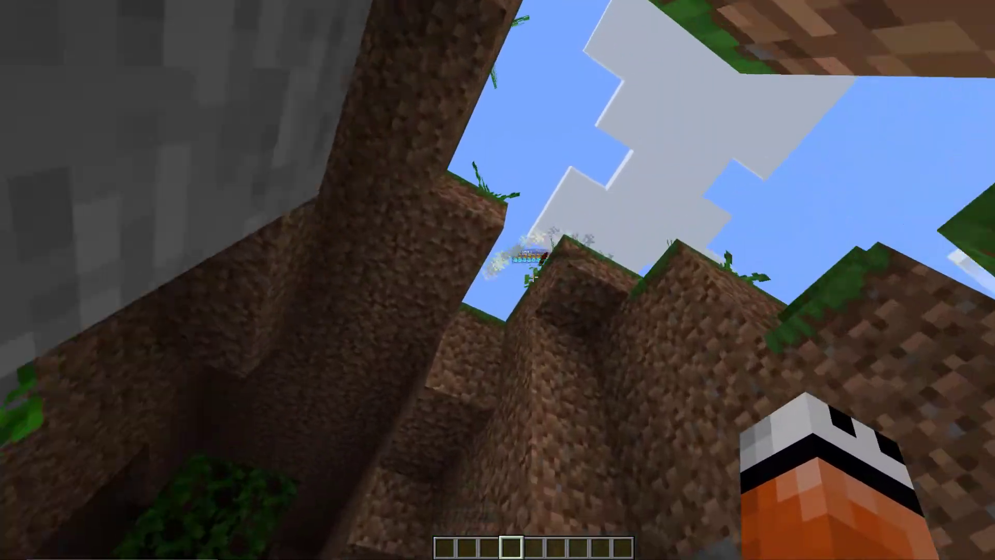
{"action": "mouse_move", "coordinate": [497, 280]}
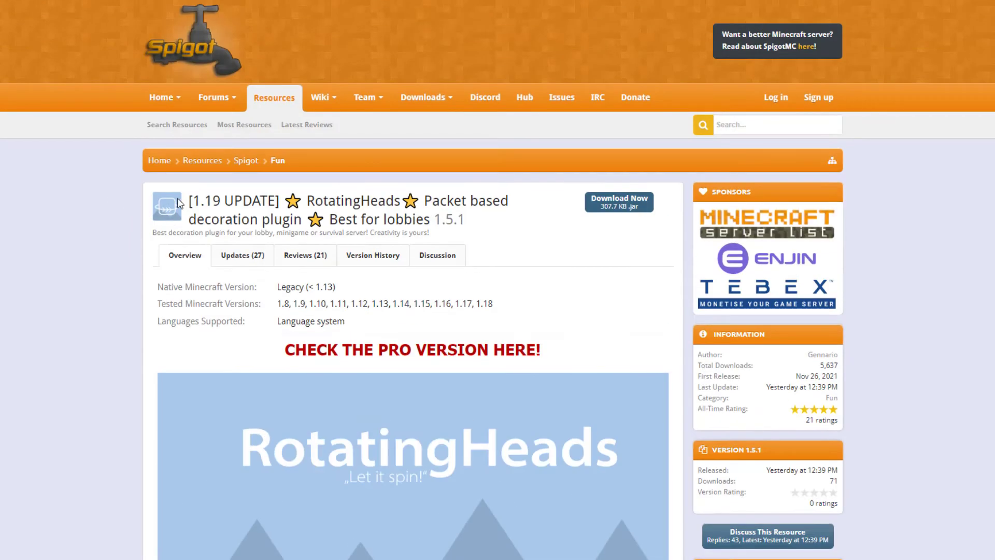
{"action": "mouse_move", "coordinate": [384, 291]}
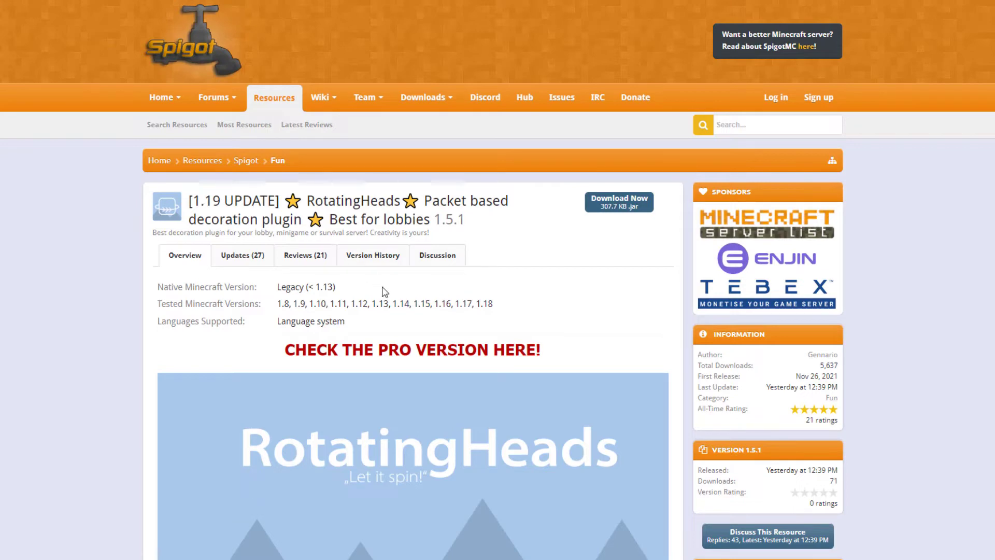
{"action": "scroll", "scroll_direction": "down", "scroll_amount": 3}
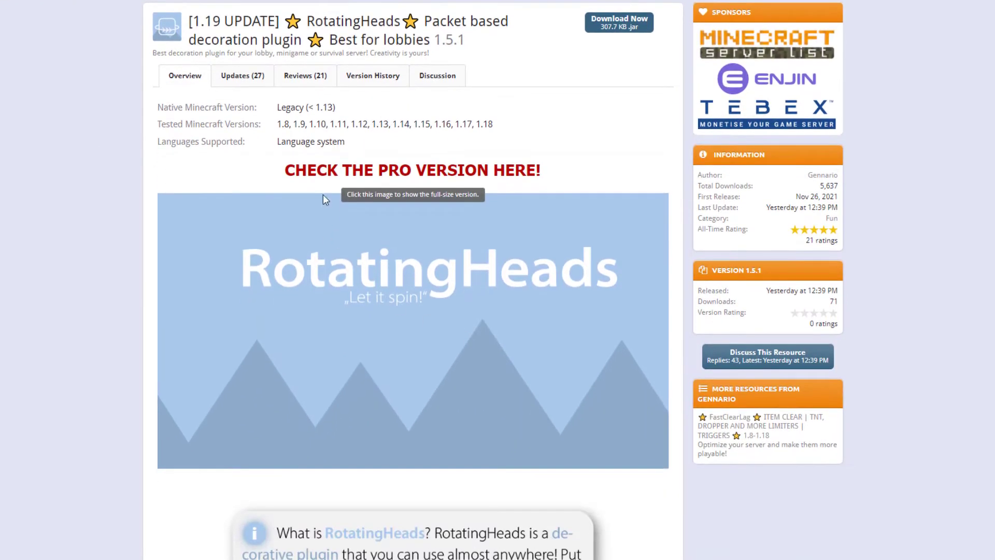
{"action": "scroll", "scroll_direction": "down", "scroll_amount": 3}
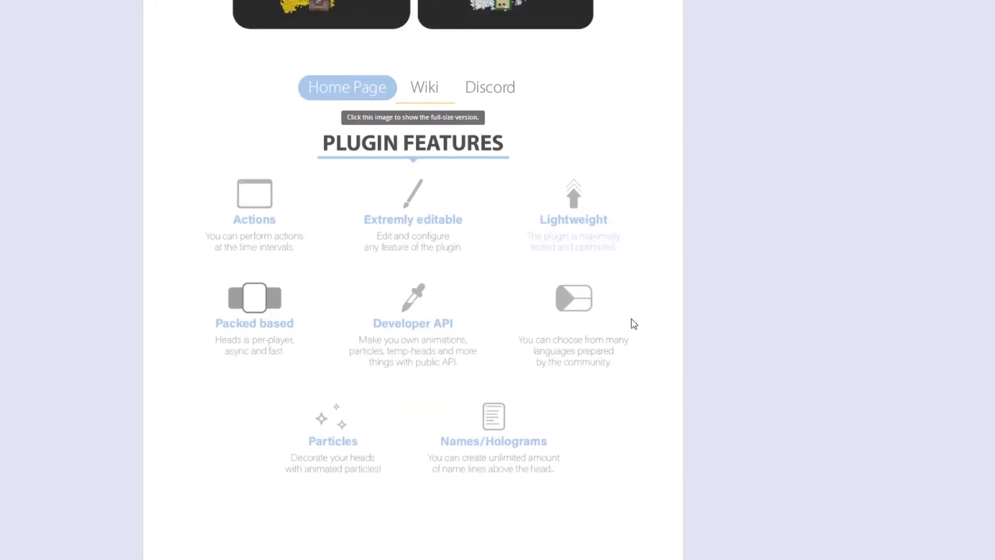
{"action": "scroll", "scroll_direction": "down", "scroll_amount": 3}
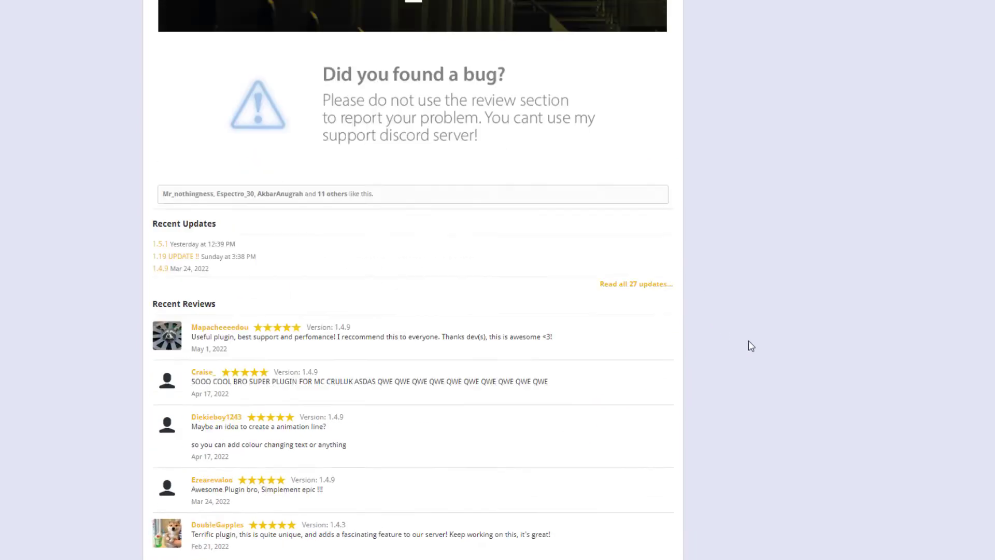
{"action": "scroll", "scroll_direction": "up", "scroll_amount": 3}
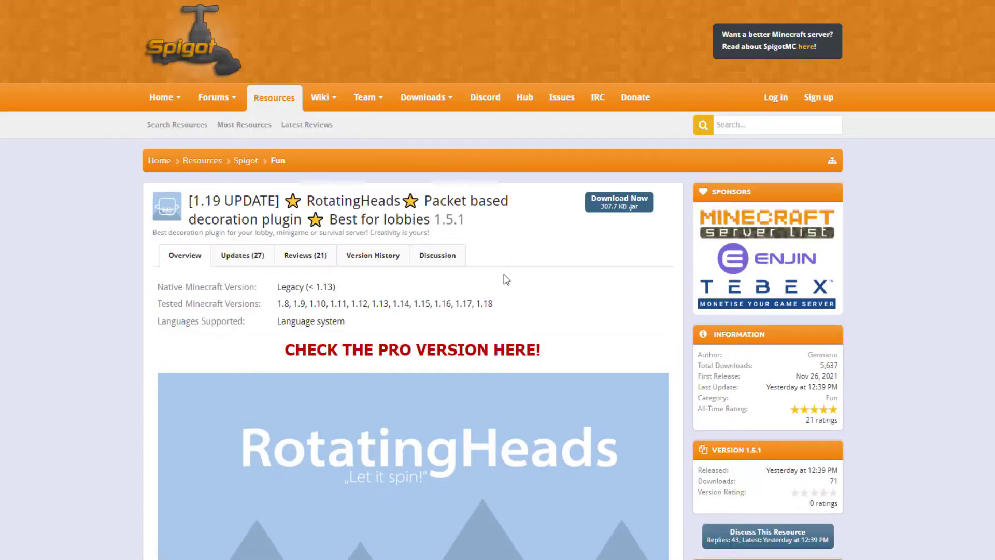